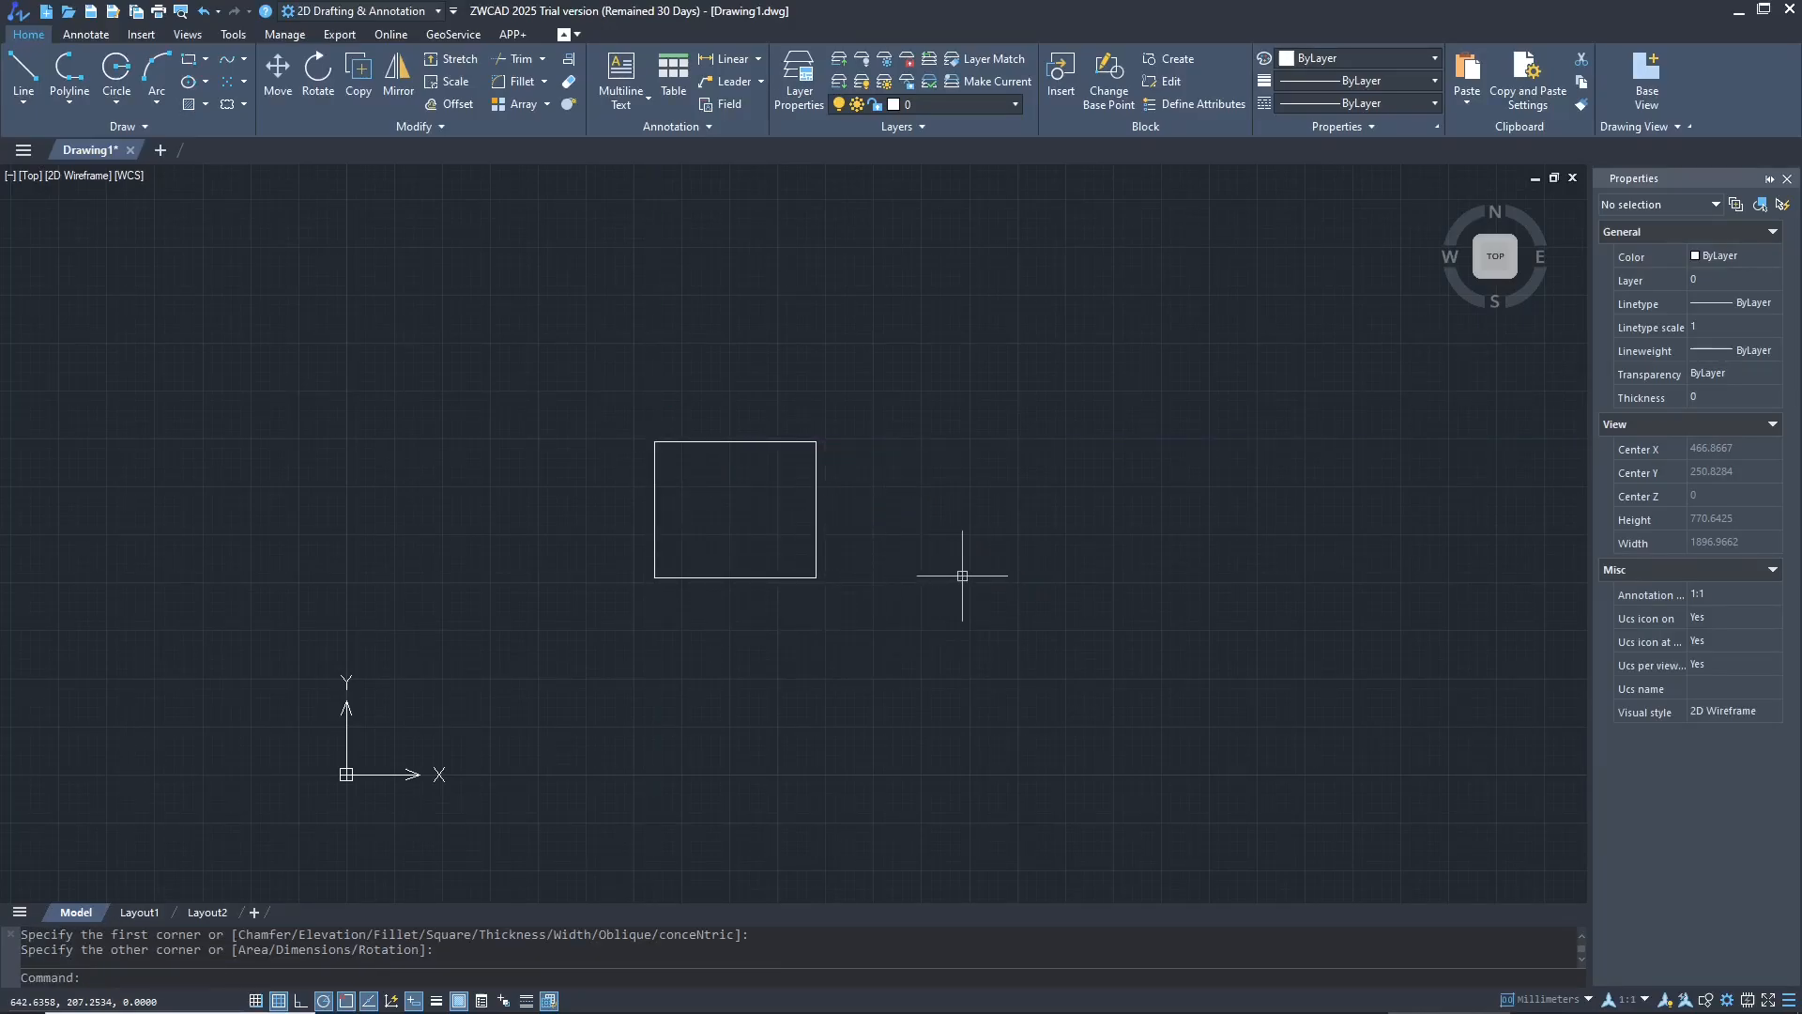
Start a 5-sided polygon (POL) and place its centre to the right of the rectangle.
type("pol")
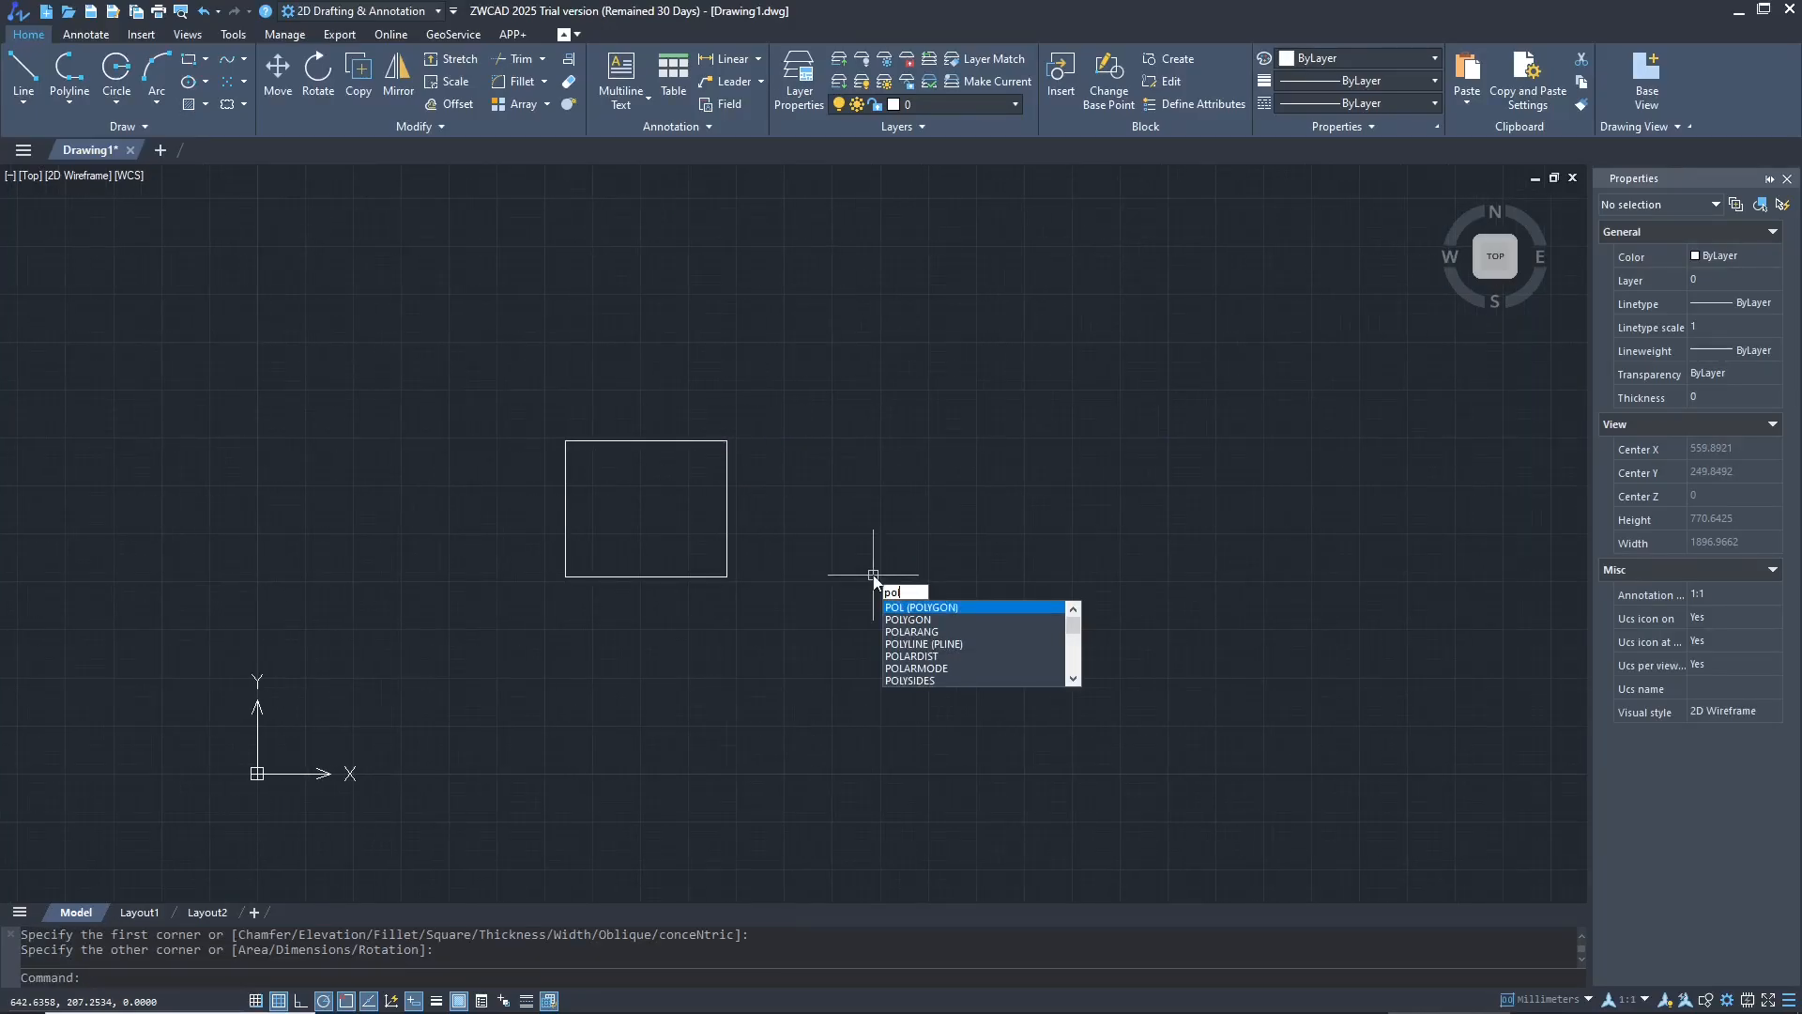
key("Enter")
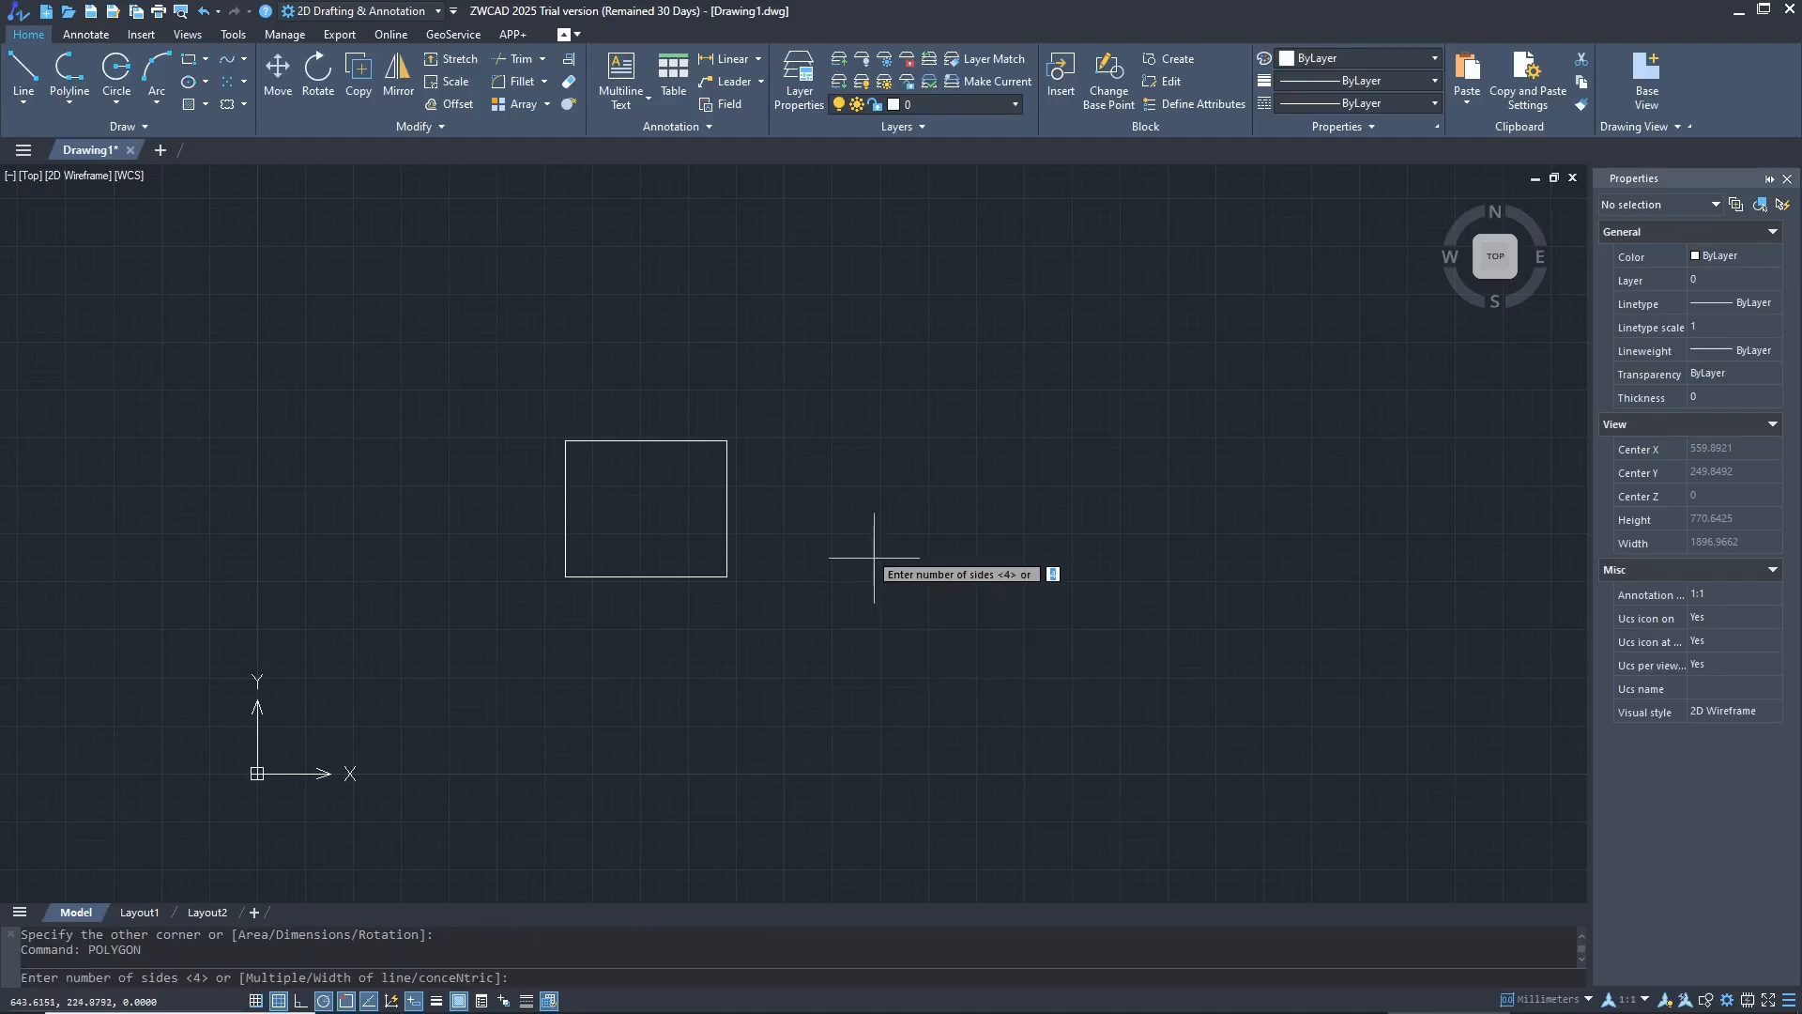
type("5")
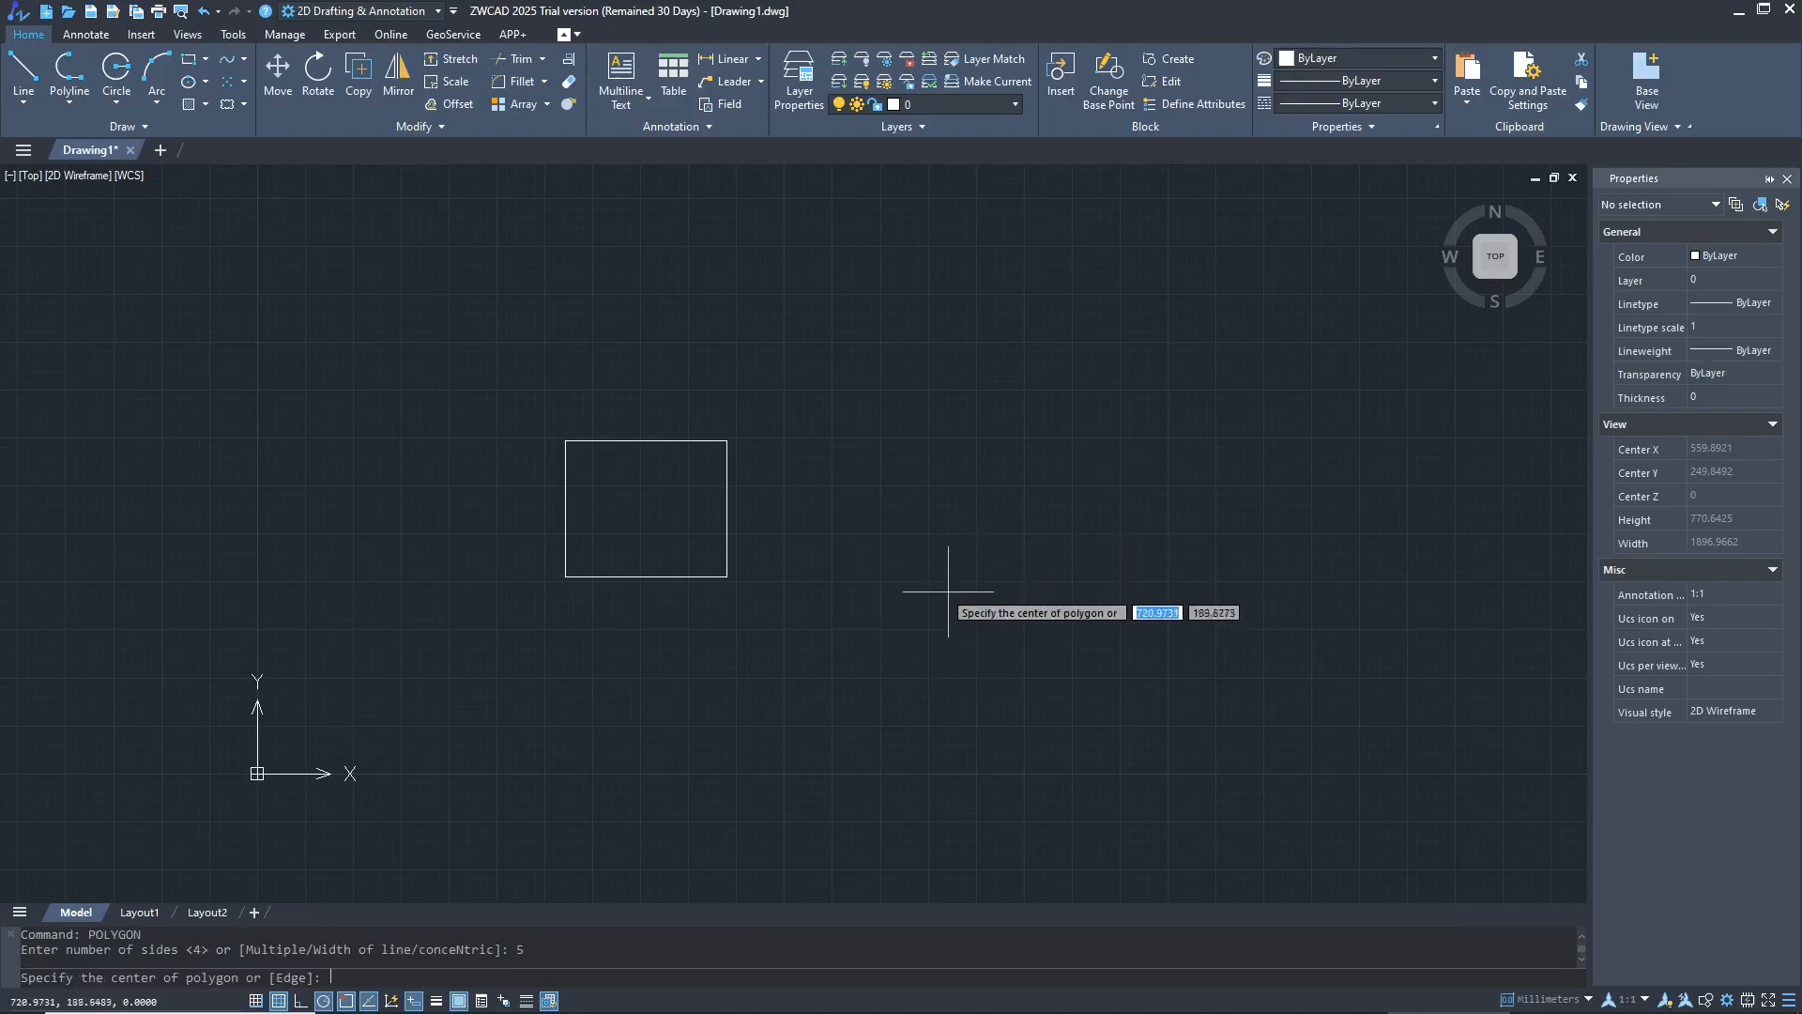
left_click(950, 614)
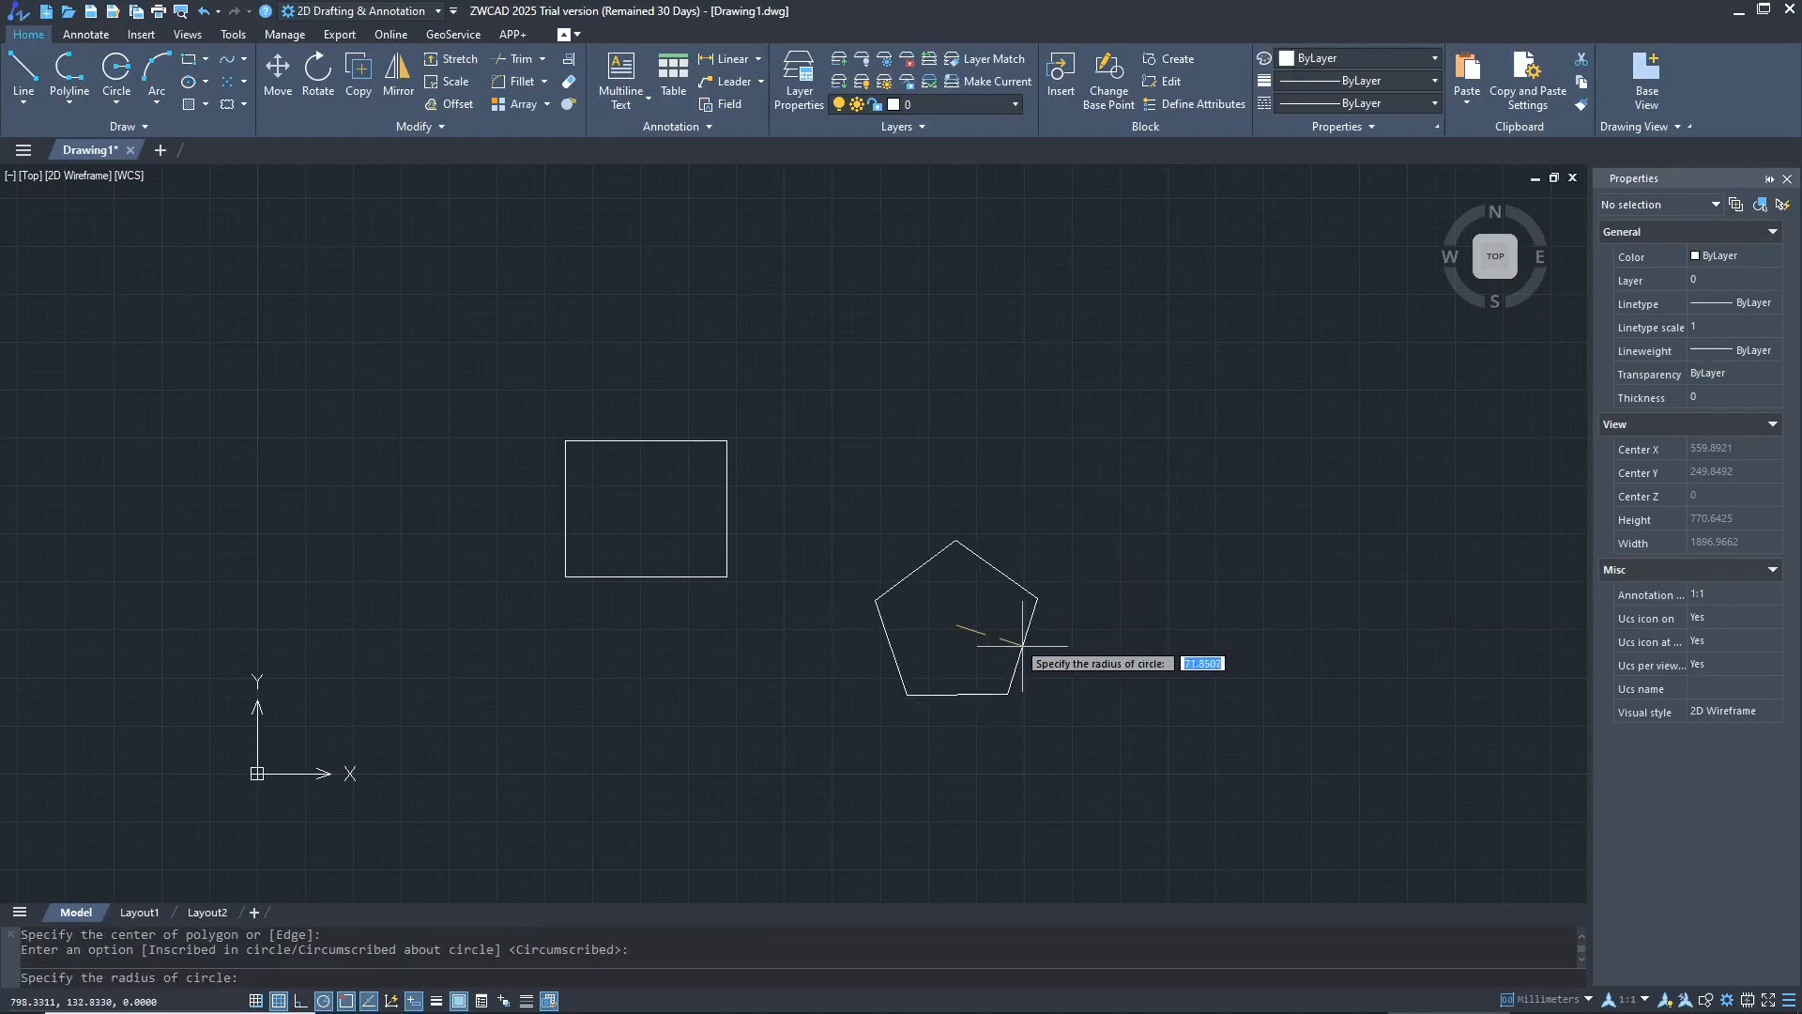
mouse_move(957, 513)
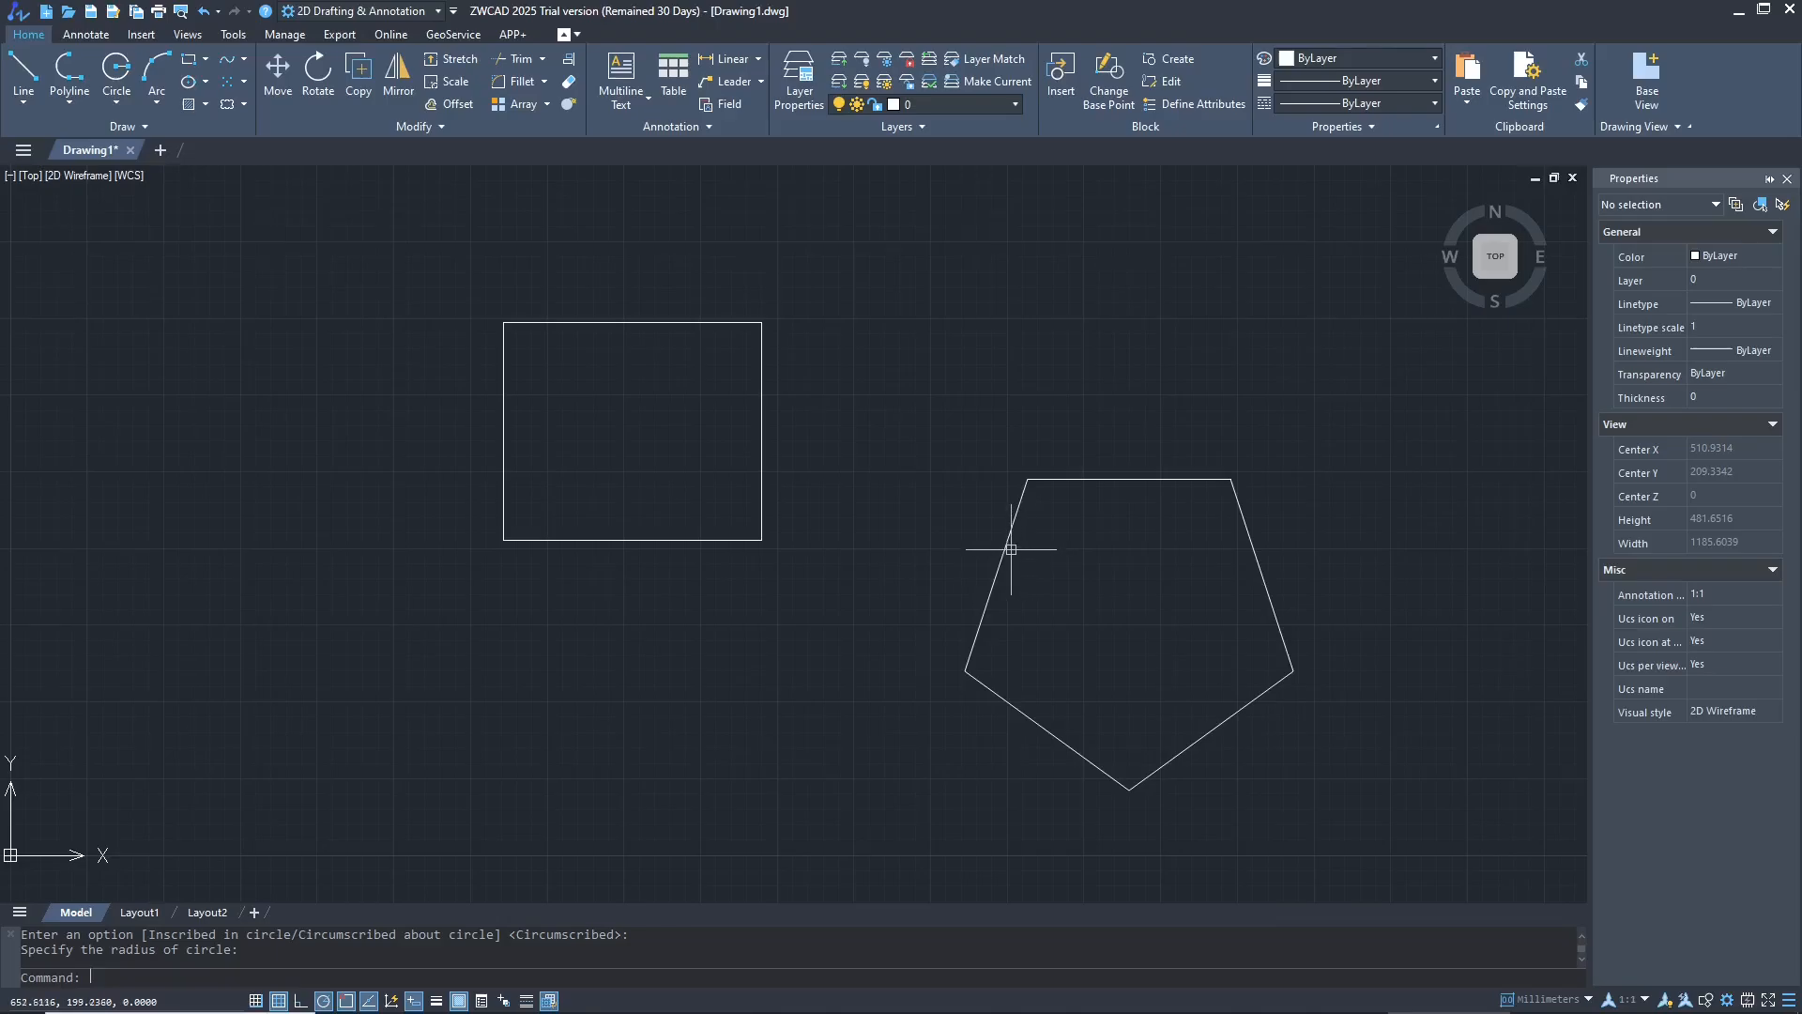
mouse_move(769, 359)
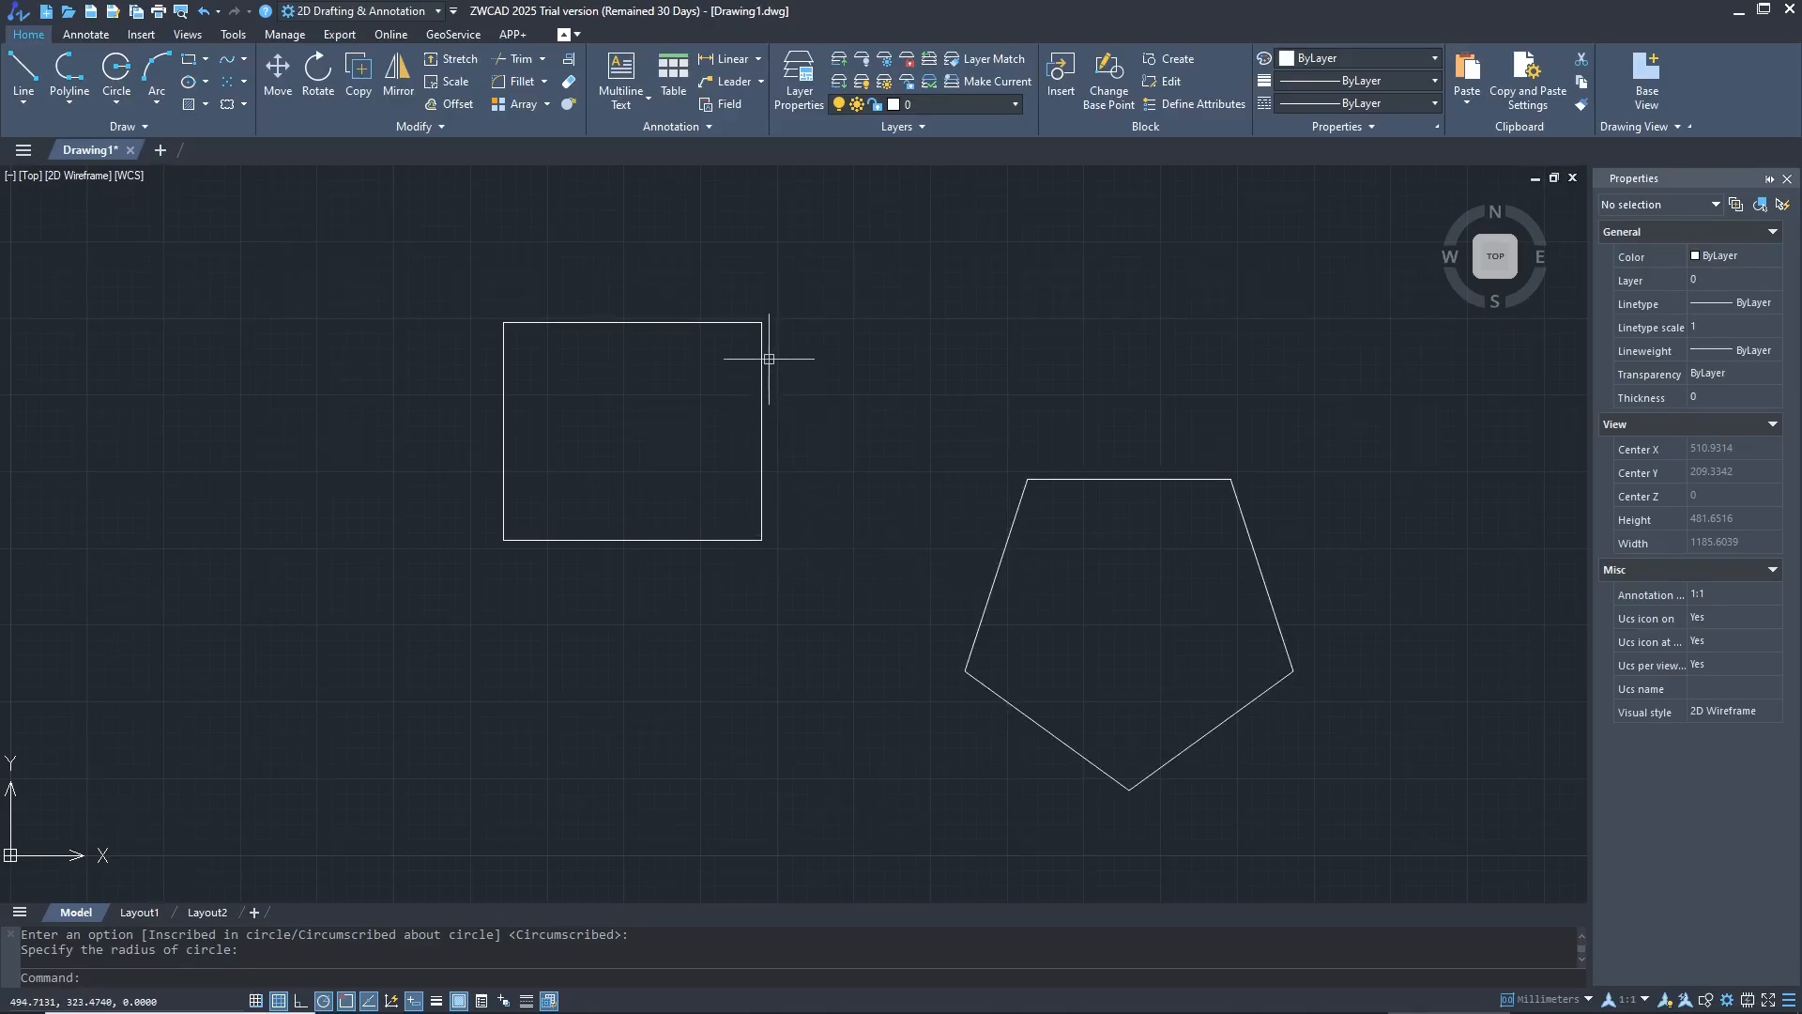
mouse_move(1037, 548)
type("ALIGN")
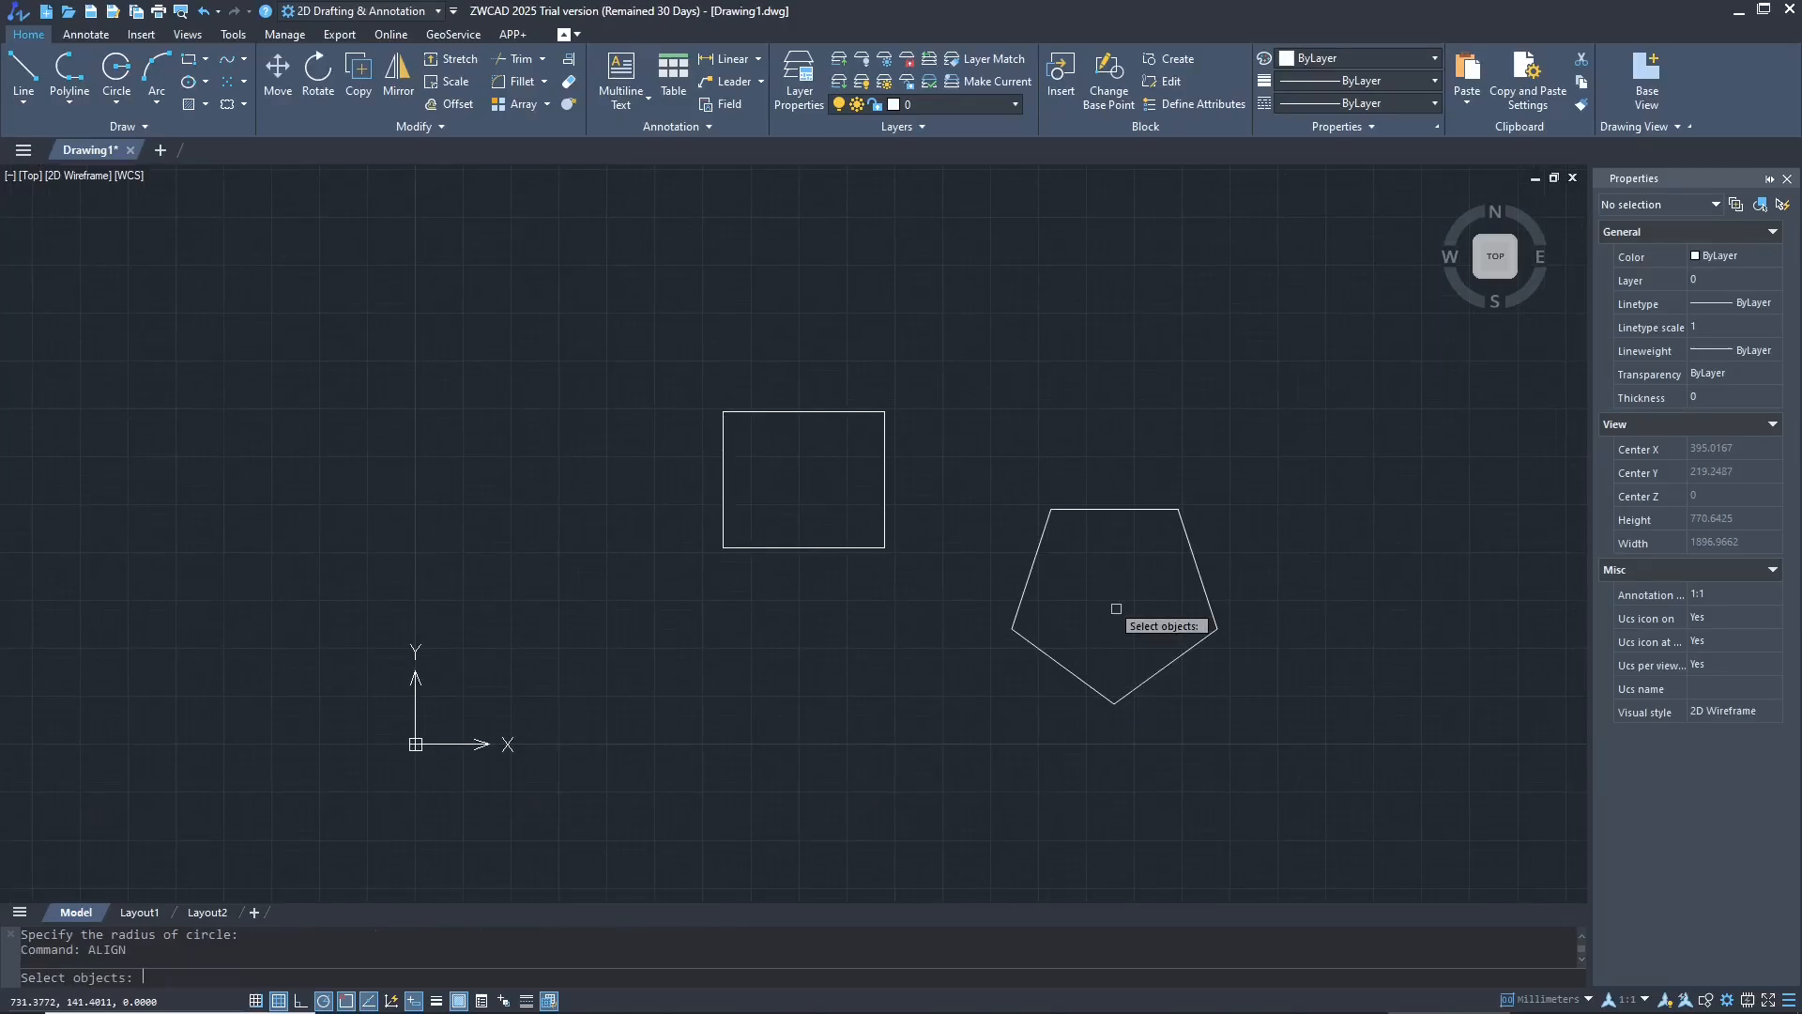
Select the pentagon for ALIGN and set its left vertex as the first source point.
left_click(1034, 570)
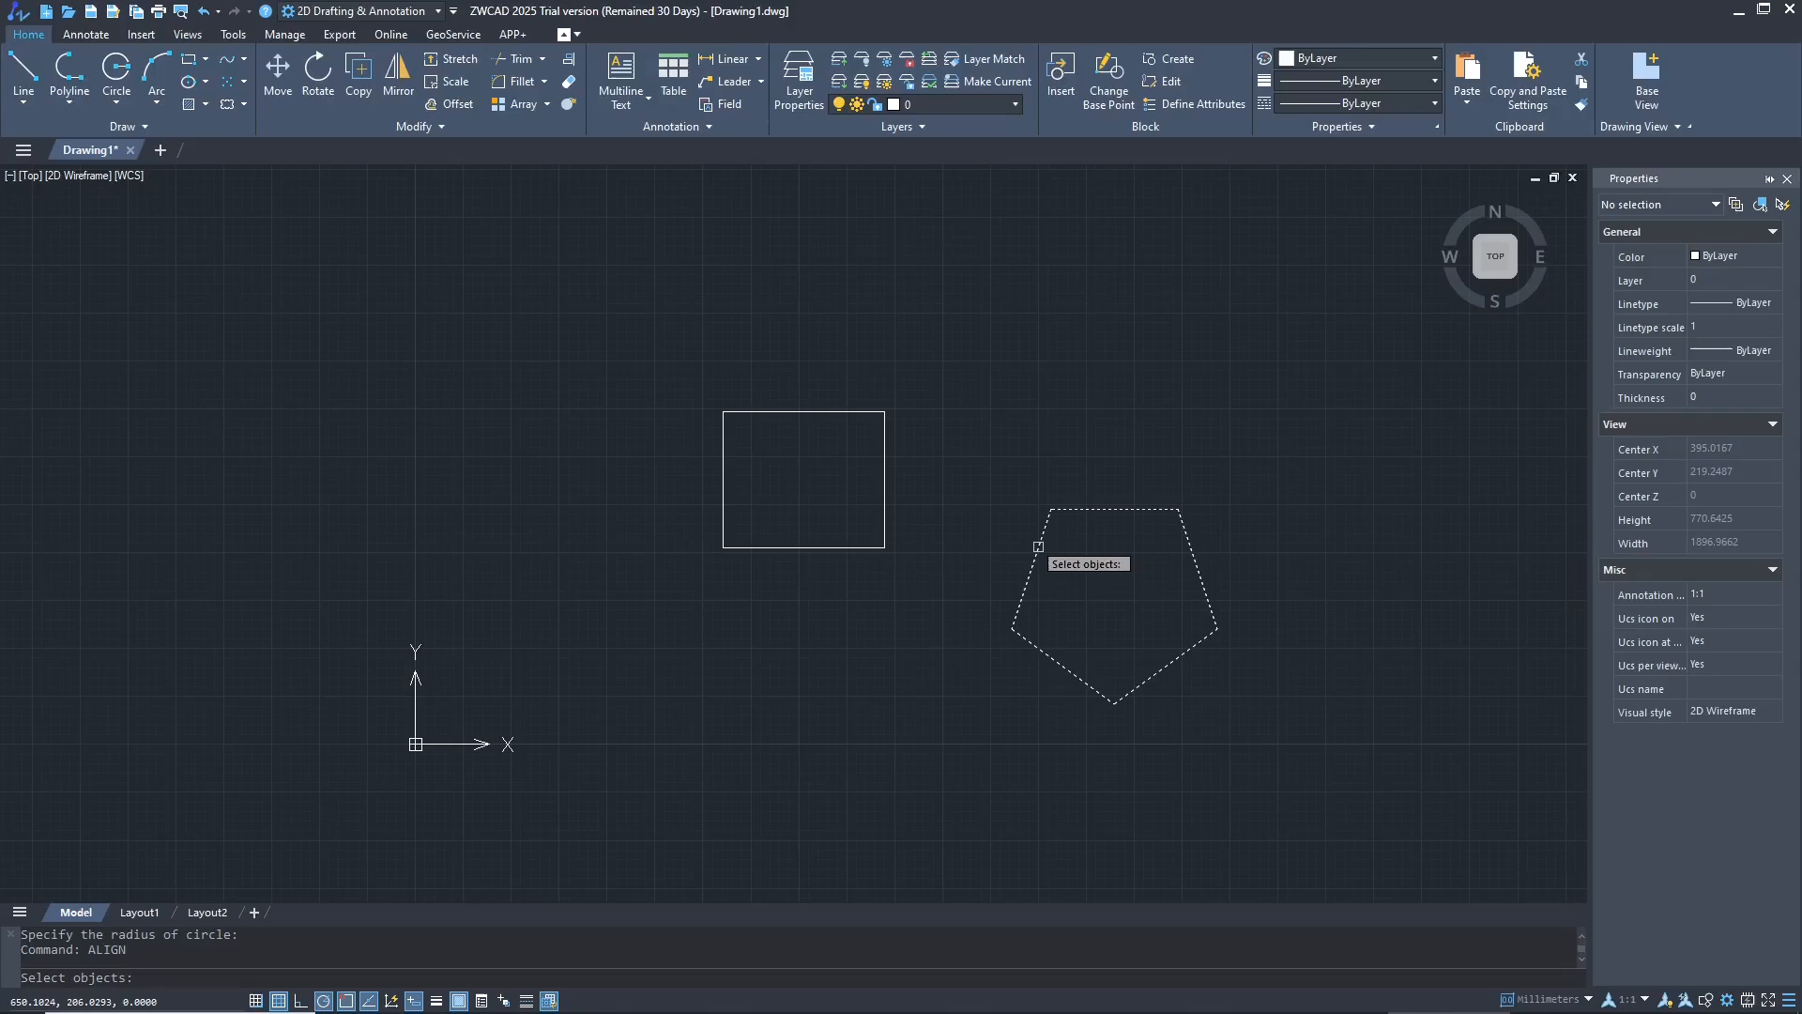
left_click(1107, 612)
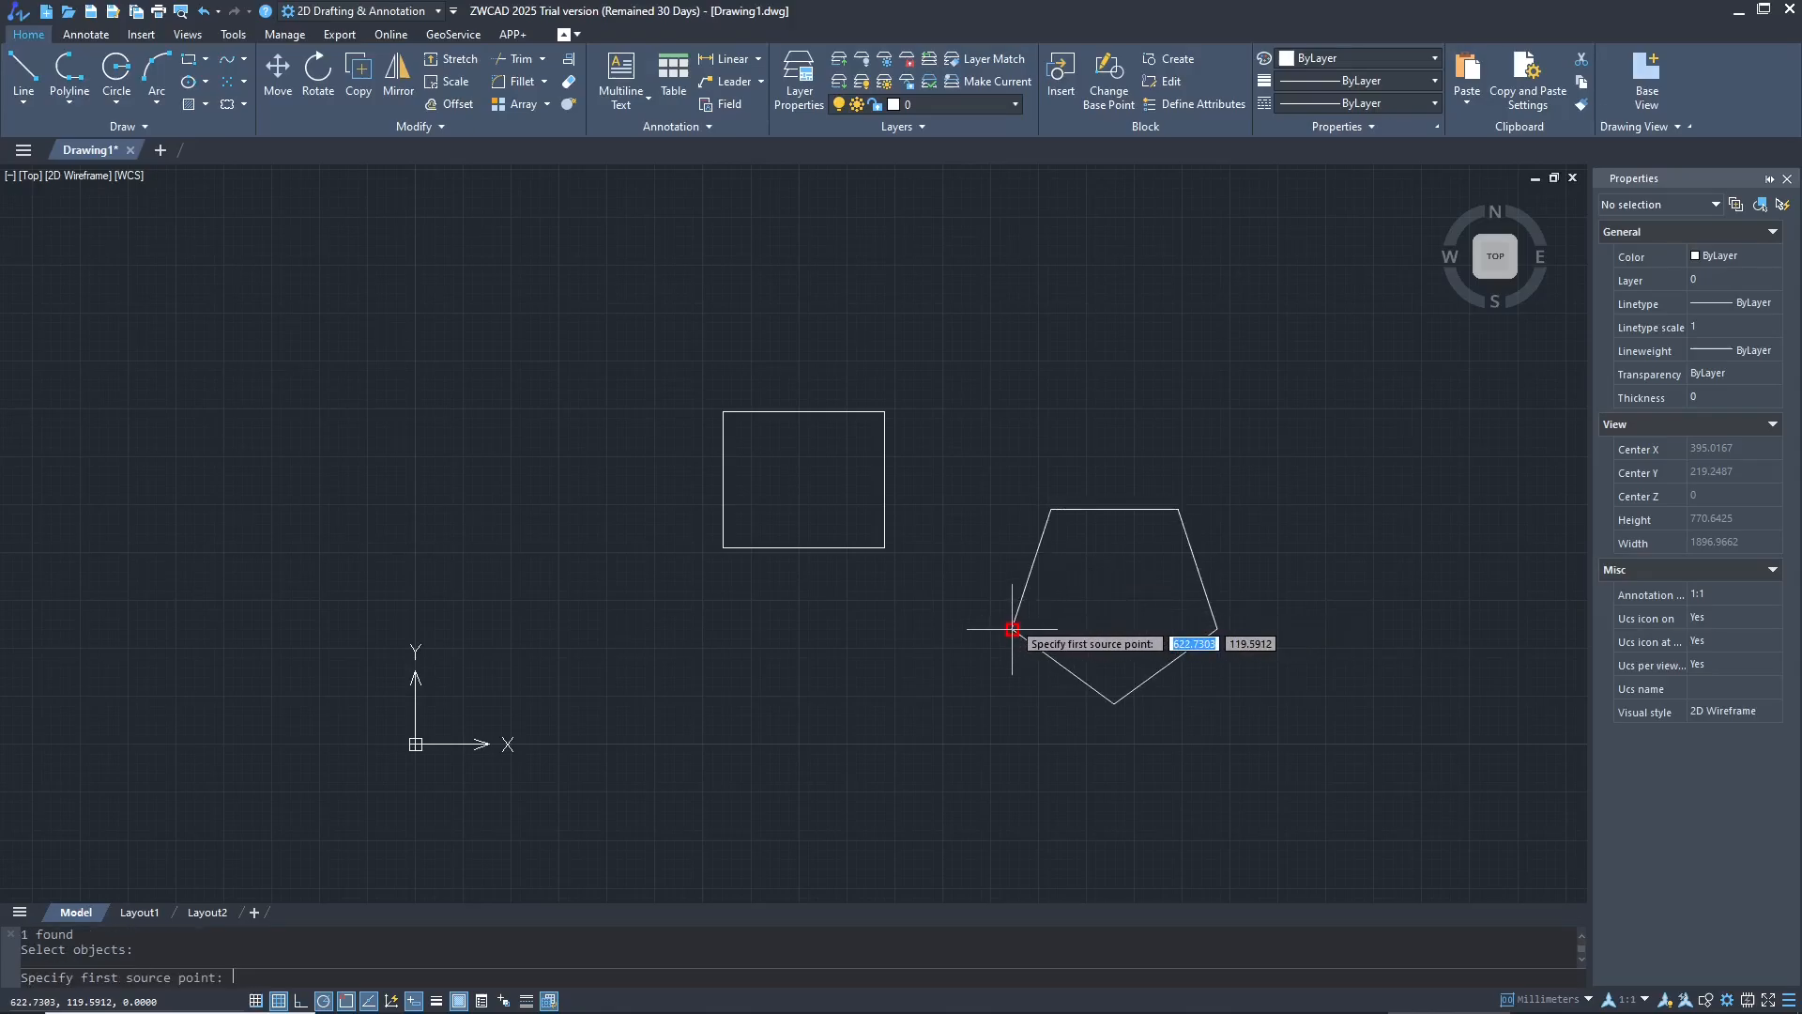
left_click(1012, 631)
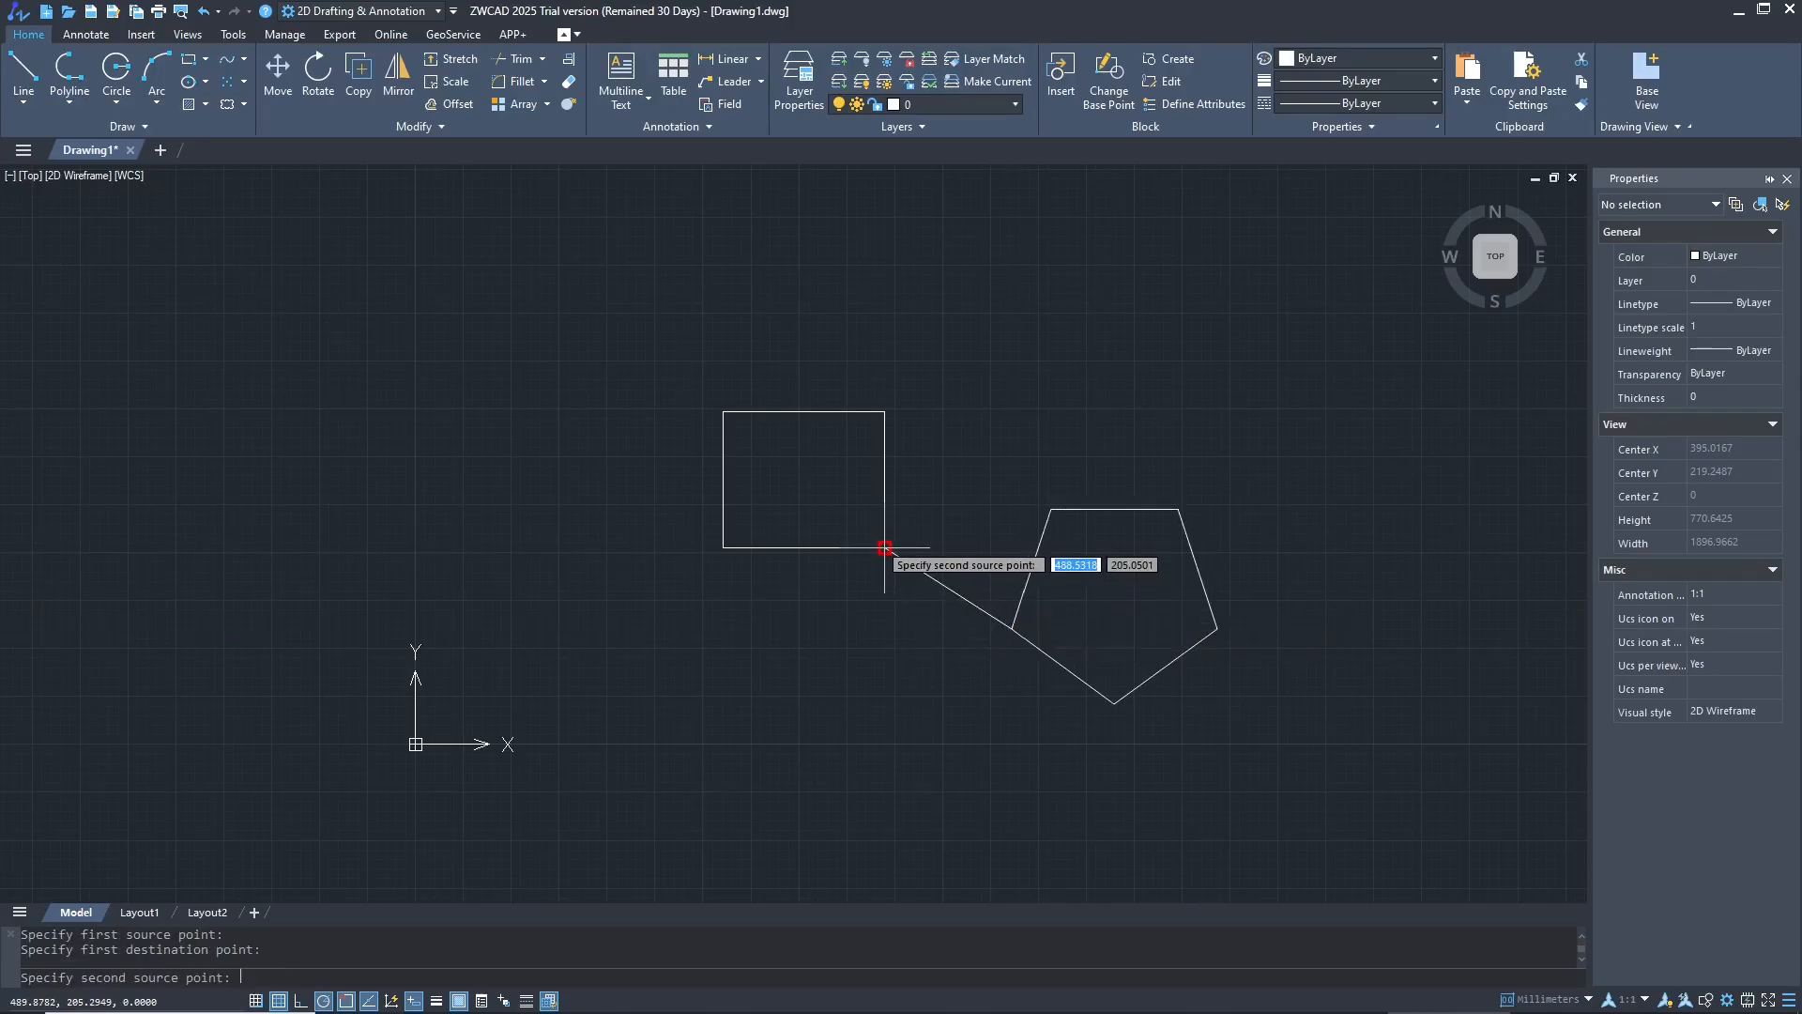
mouse_move(1050, 511)
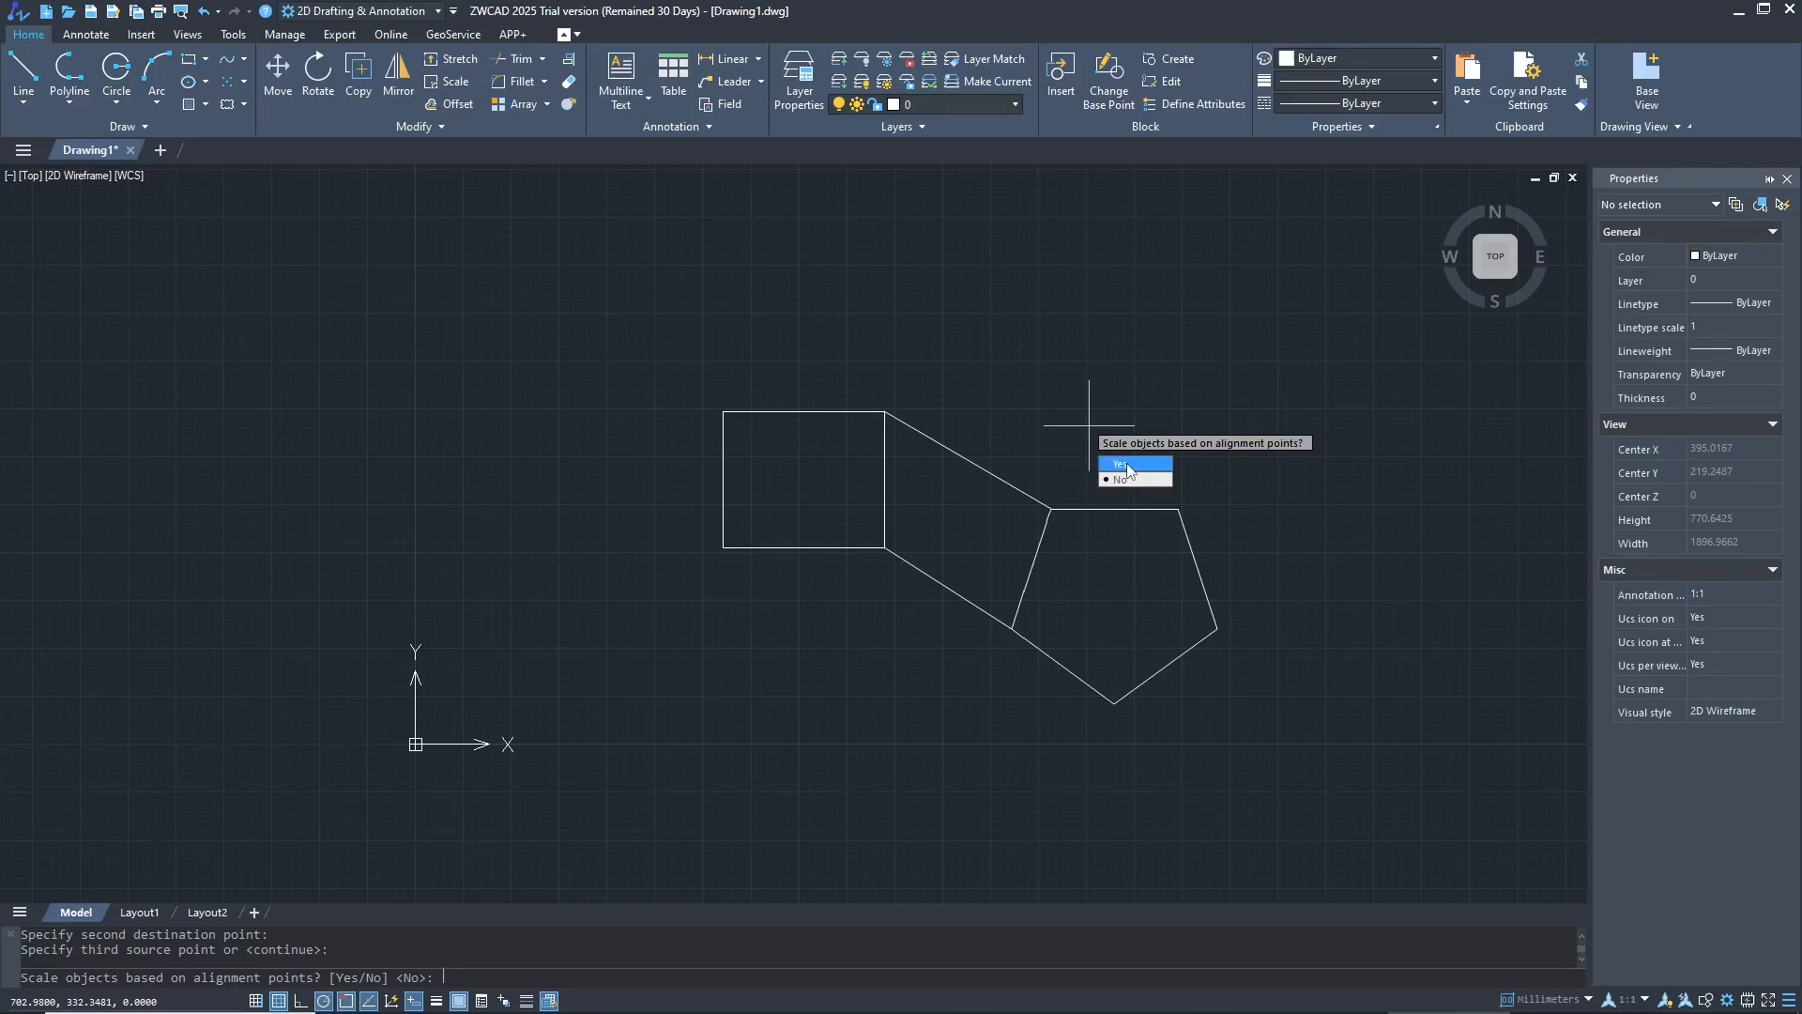
mouse_move(1106, 462)
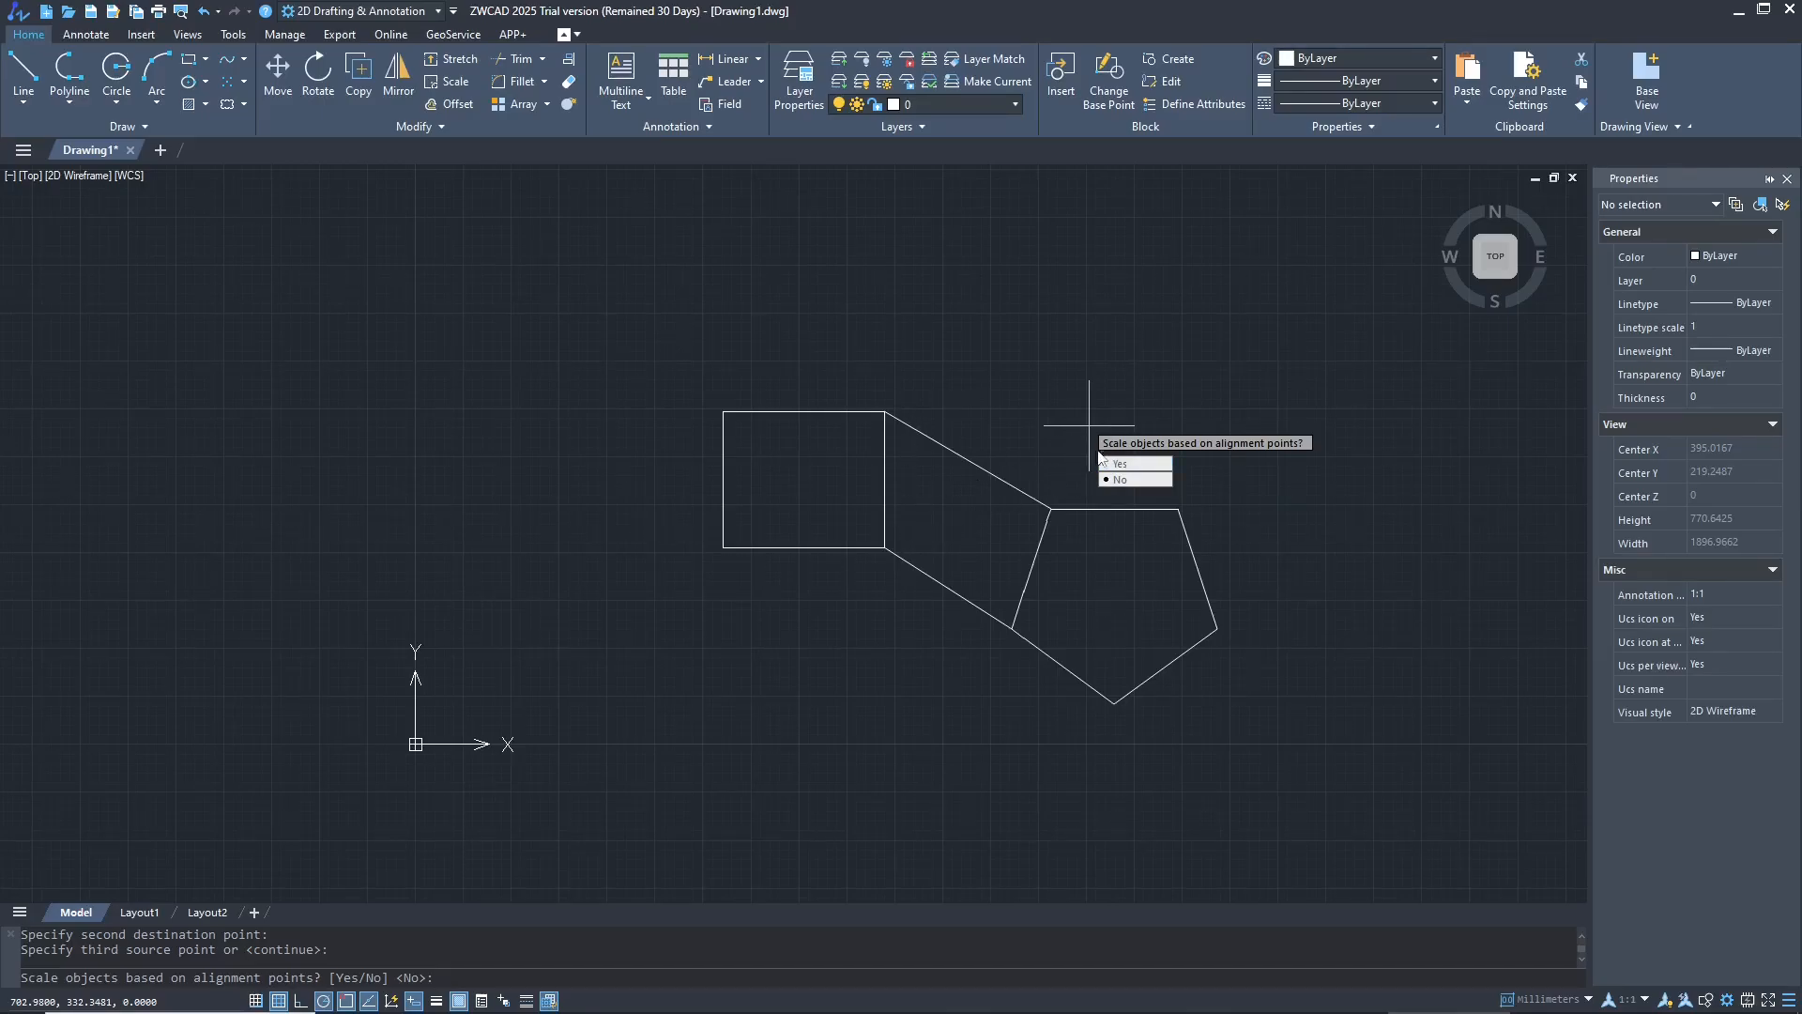